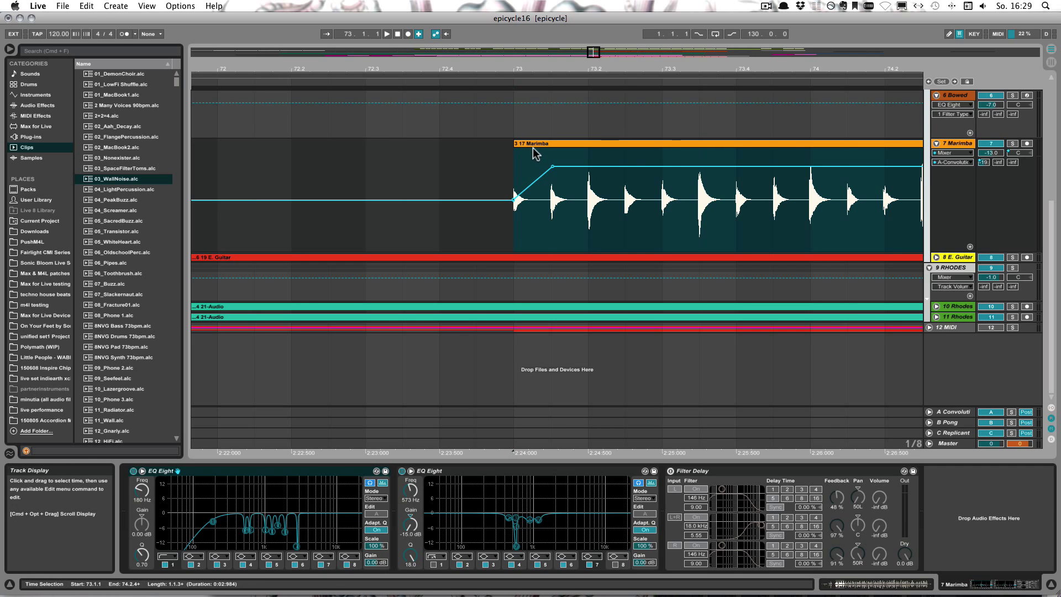
# Step: Raise the Marimba volume envelope's peak breakpoint, then fine-tune it with Cmd-drag to -6.791 dB
pyautogui.click(534, 143)
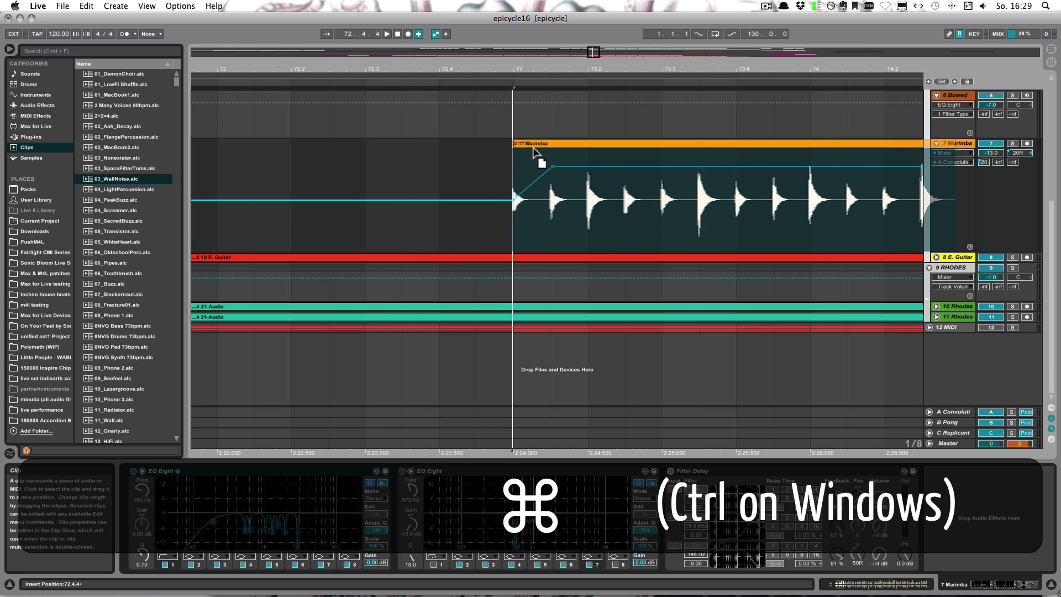
pyautogui.click(534, 144)
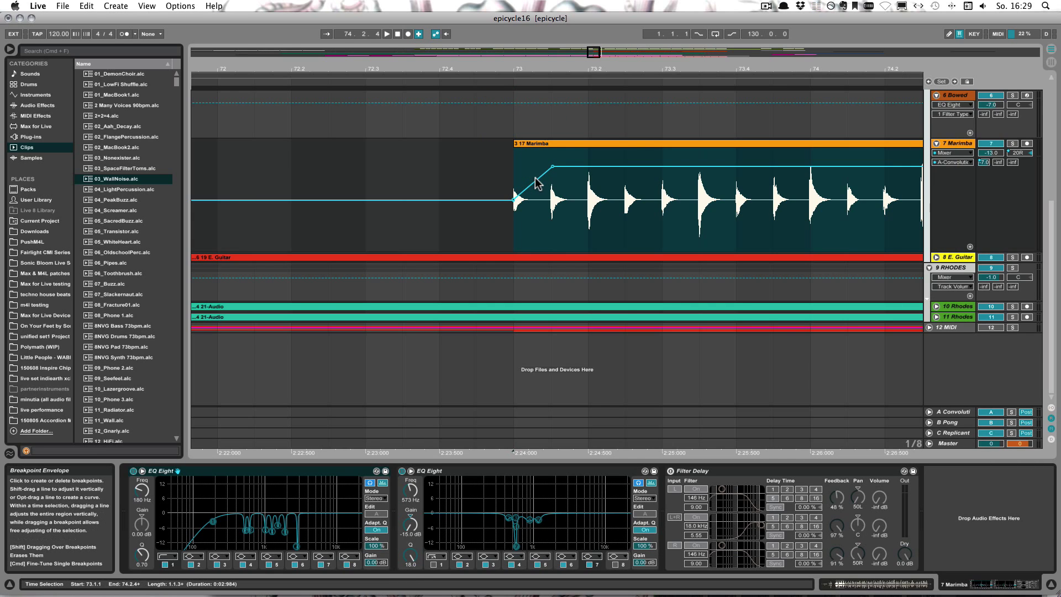
pyautogui.moveTo(537, 184); pyautogui.dragTo(555, 171)
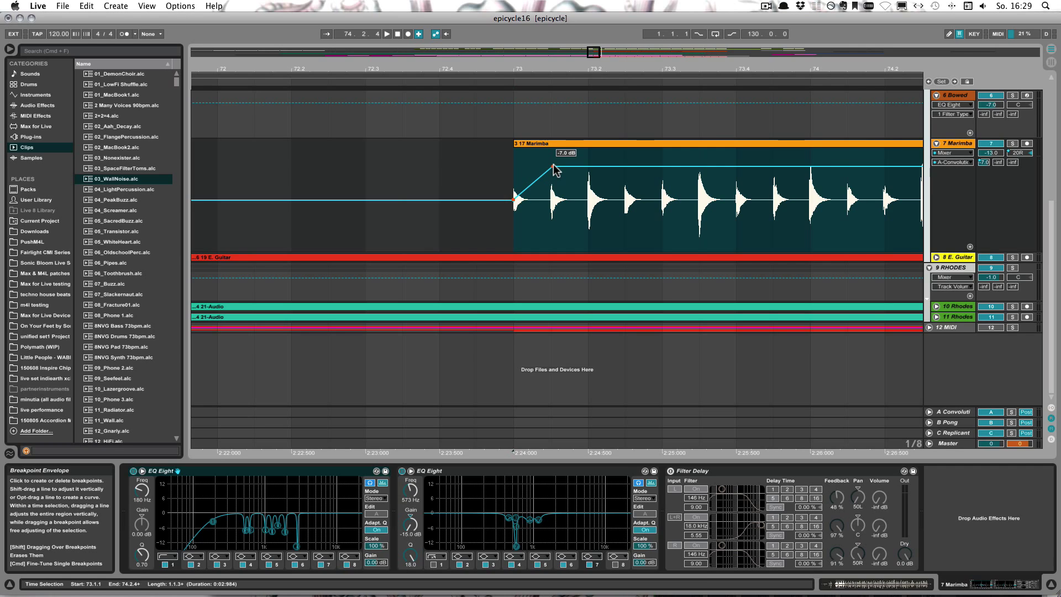
pyautogui.moveTo(551, 171); pyautogui.dragTo(551, 165)
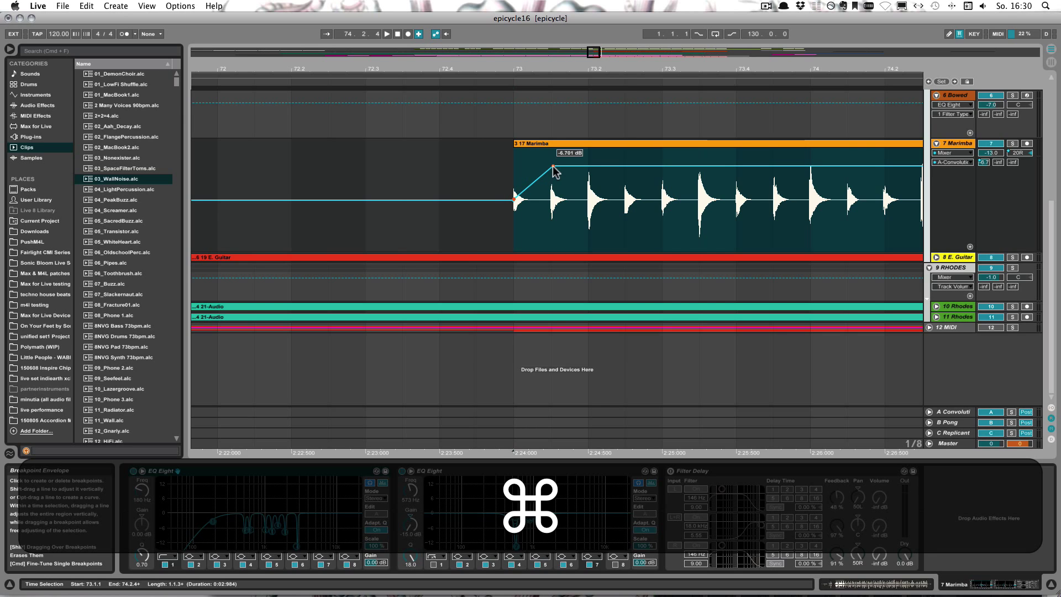
pyautogui.moveTo(552, 168); pyautogui.dragTo(554, 167)
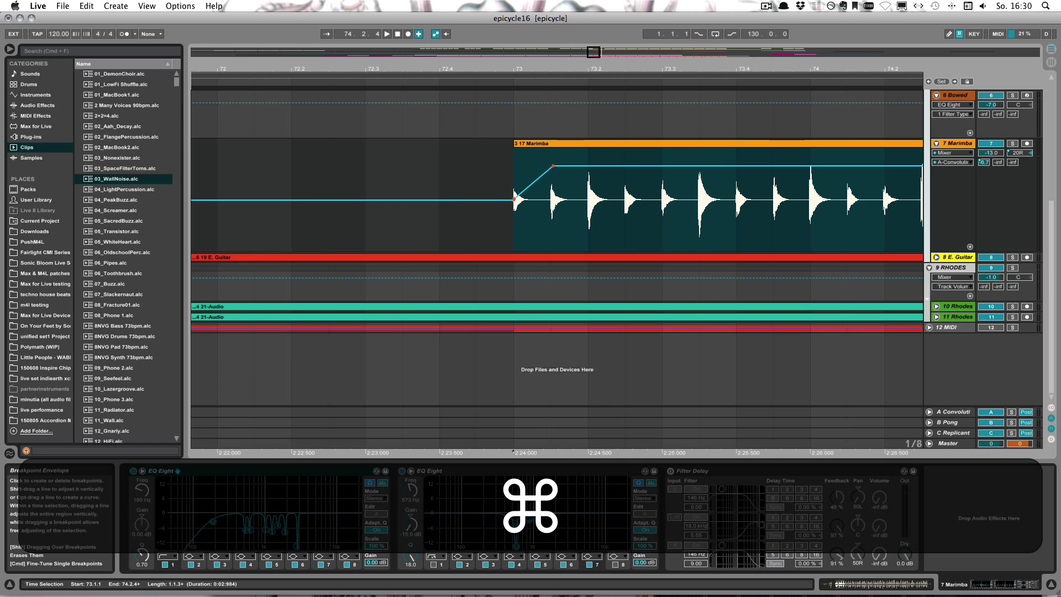